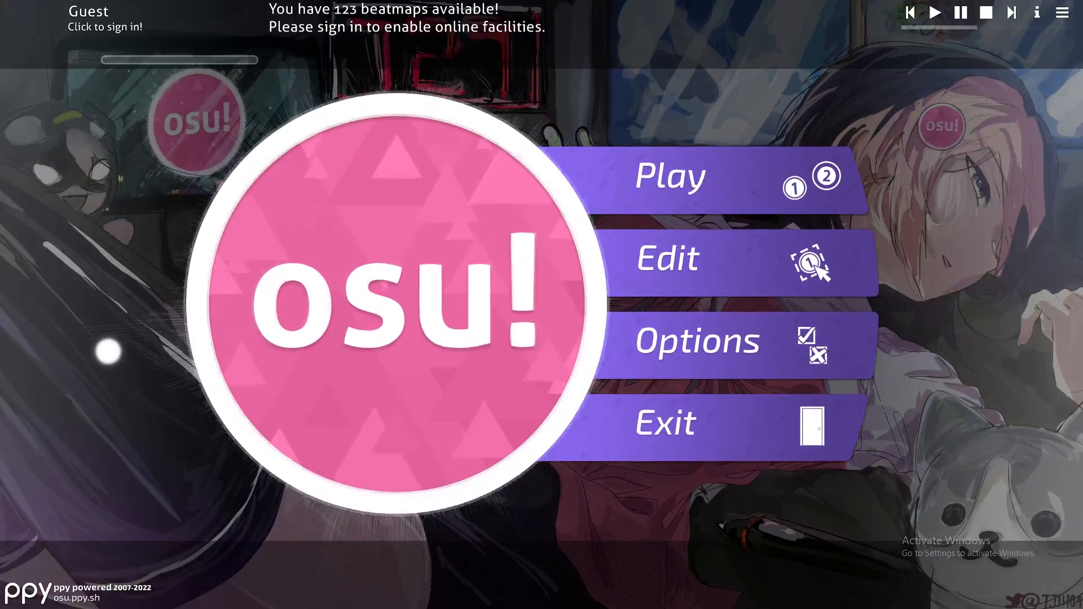
- Open the osu! sign-in panel from the Guest button and dismiss the one-account warning
left_click(407, 304)
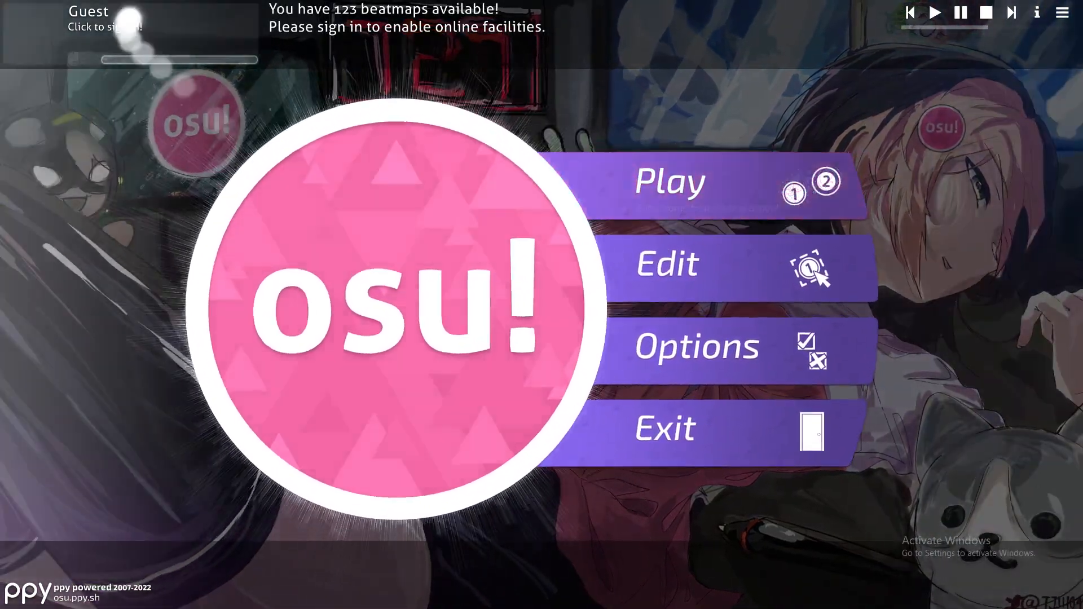
left_click(104, 20)
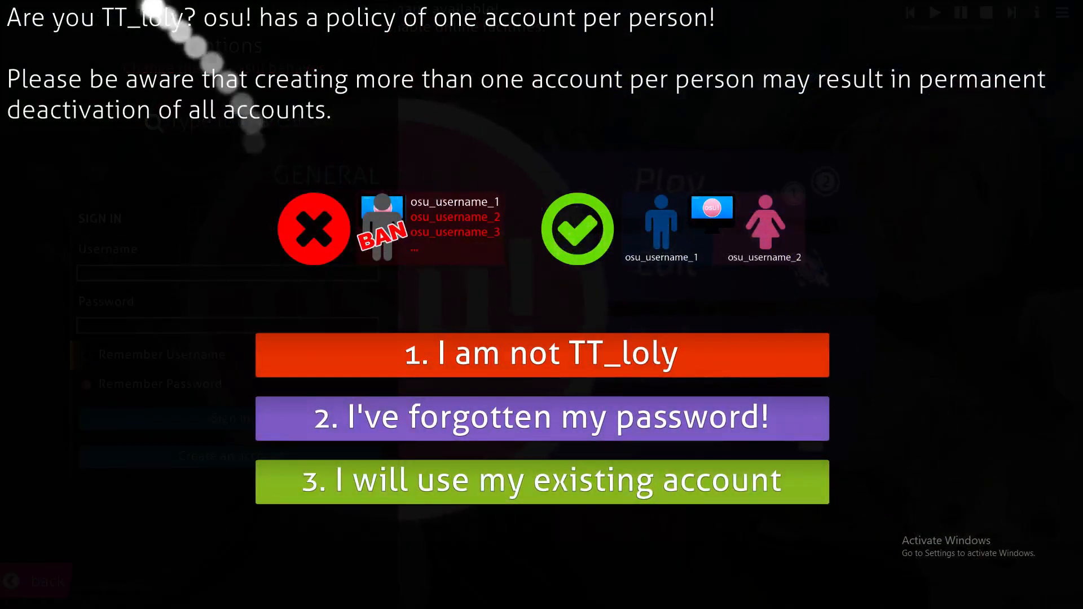
mouse_move(237, 224)
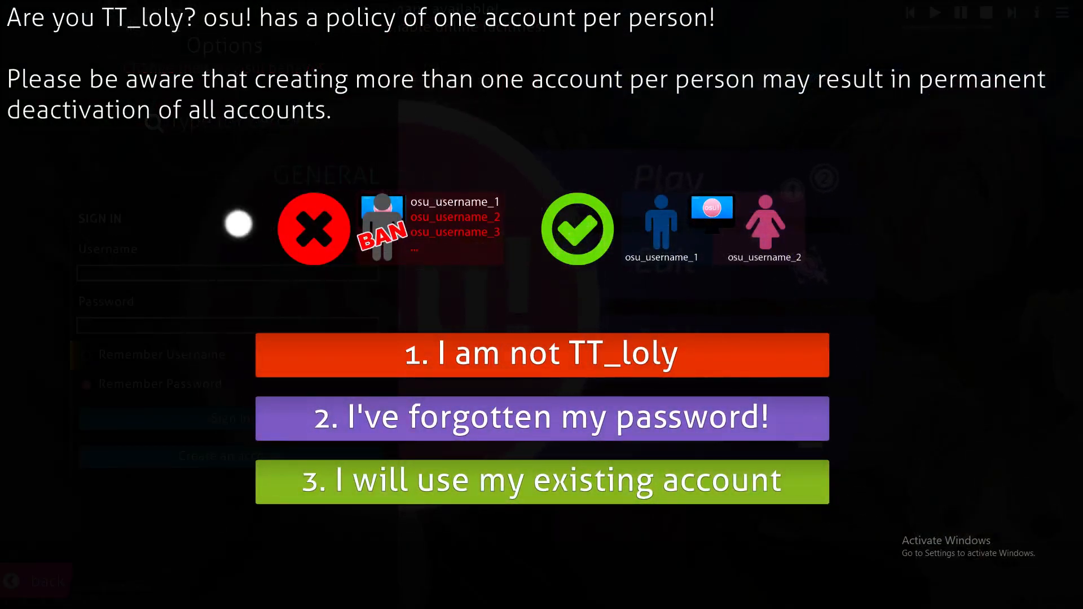
mouse_move(21, 55)
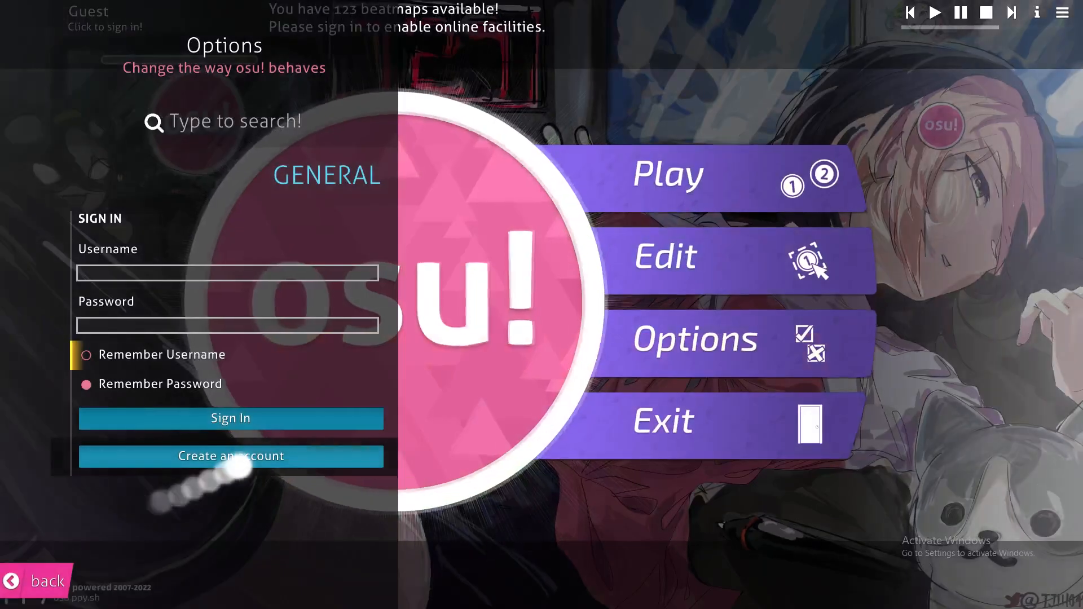
- Sign in to osu! as 'TT_lol' with the password, then open a new browser tab
left_click(231, 455)
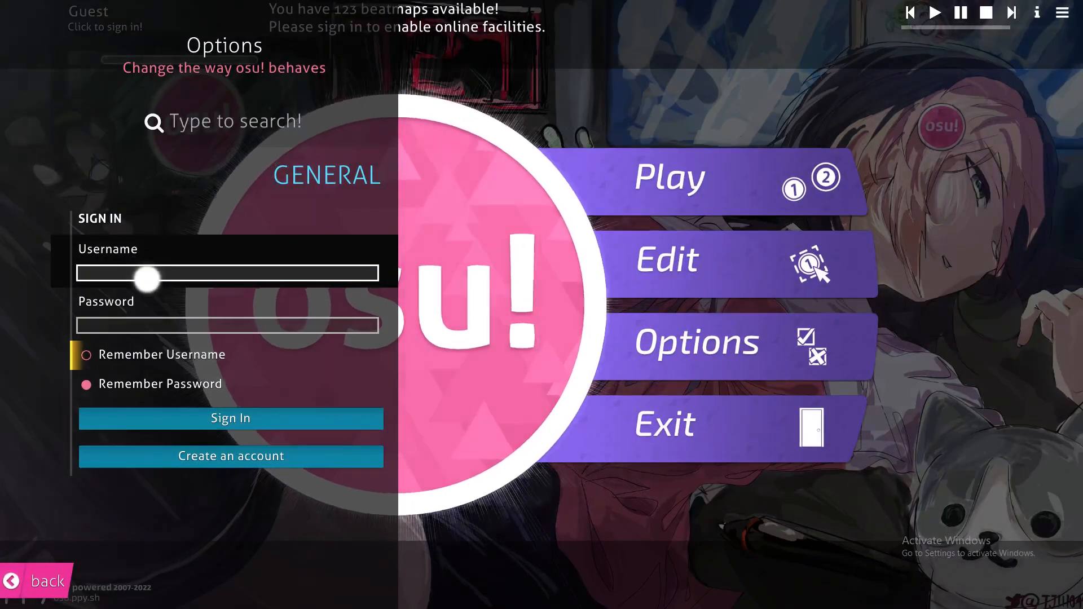
type("TT_loly")
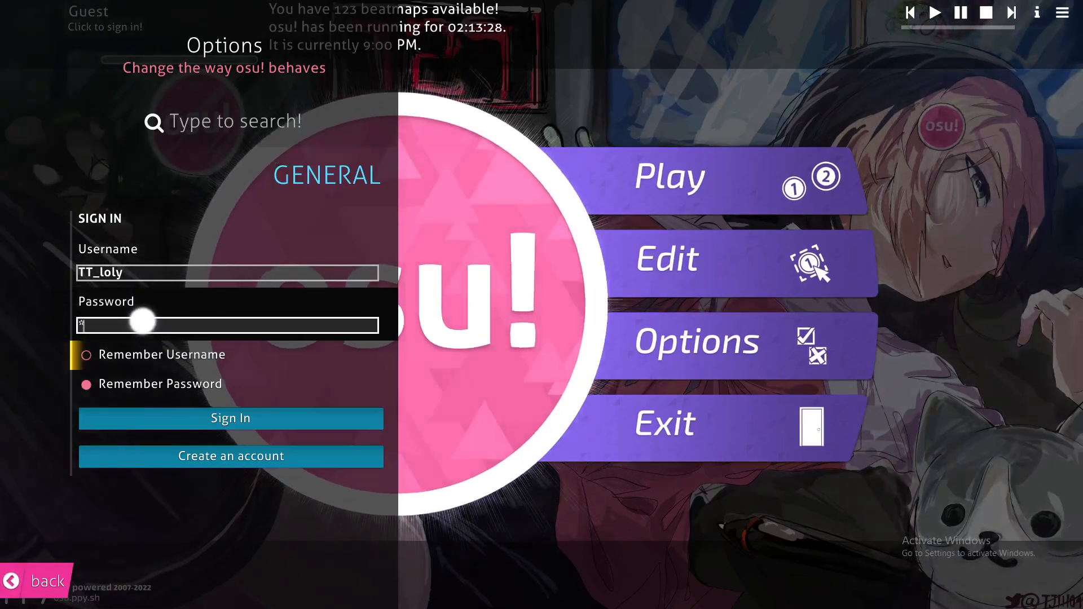
type("password")
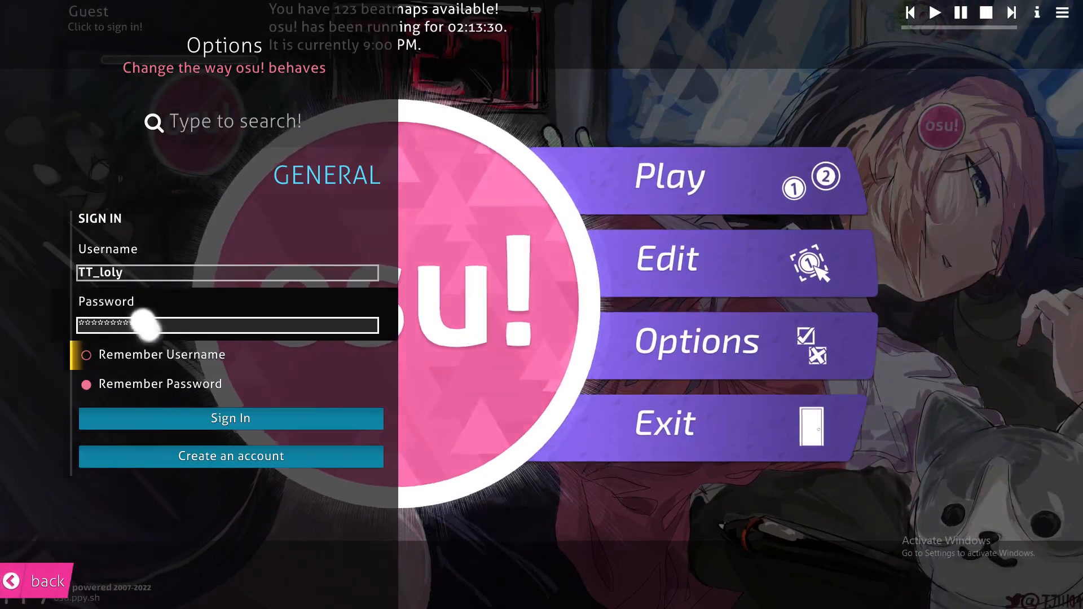
left_click(230, 417)
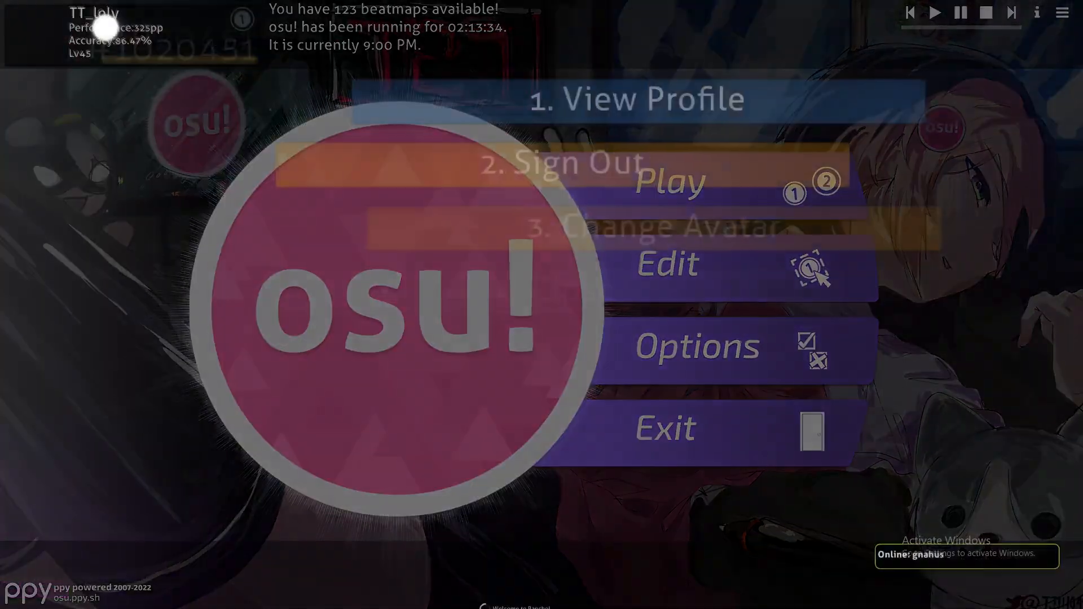
left_click(93, 12)
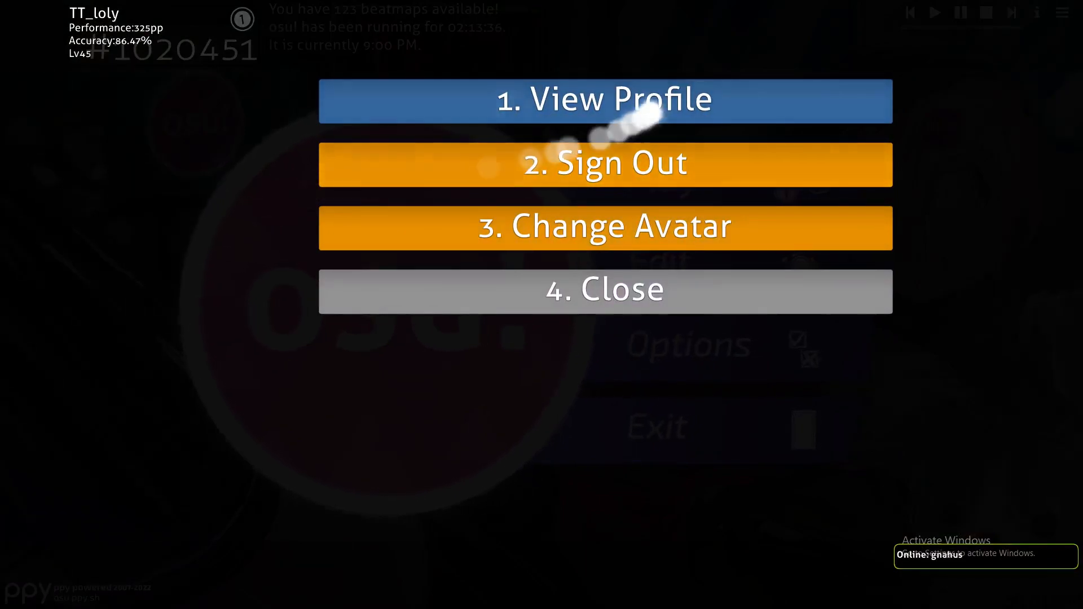
mouse_move(159, 490)
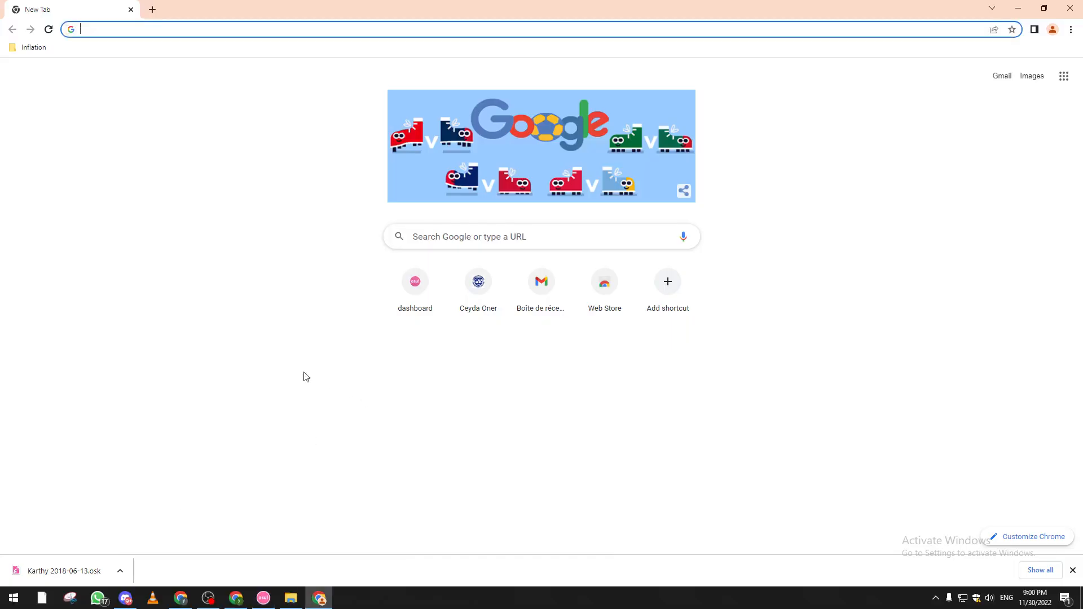
mouse_move(262, 382)
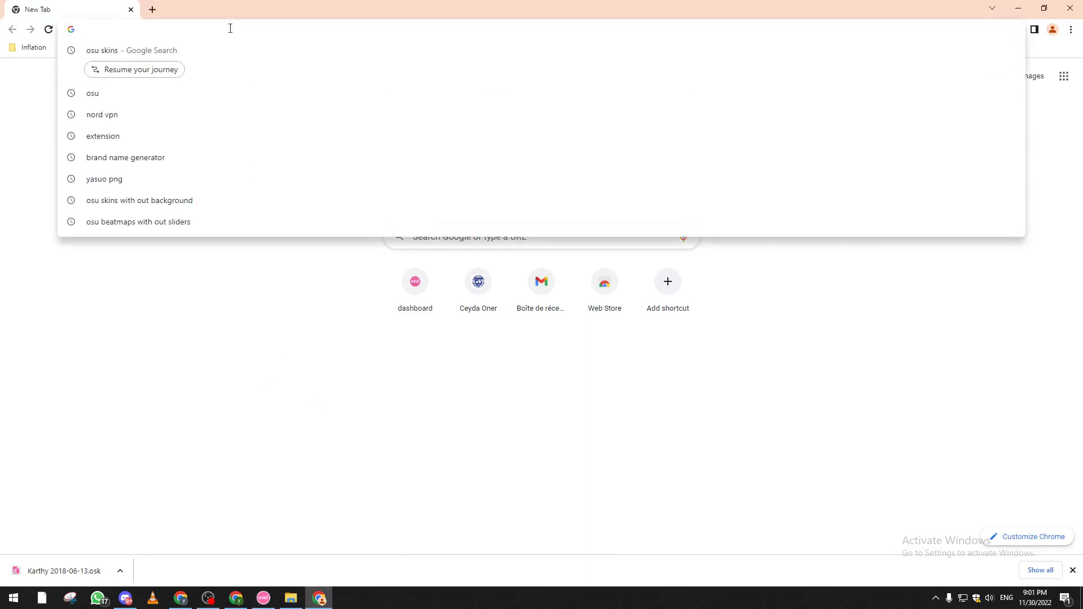
- Search Google for osu and open the 'welcome | osu!' official website result
left_click(92, 93)
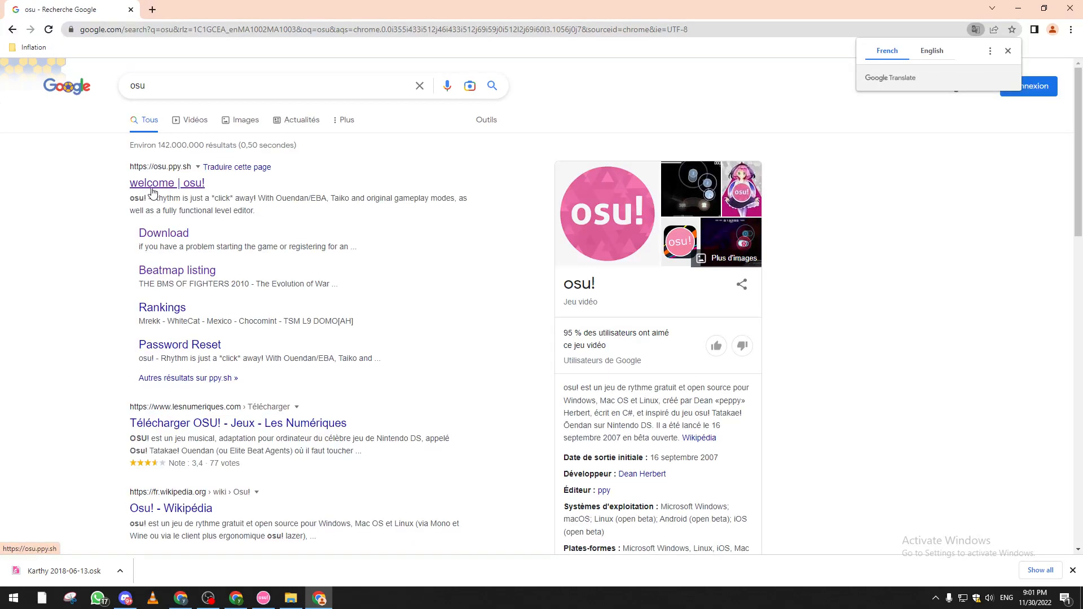
left_click(166, 182)
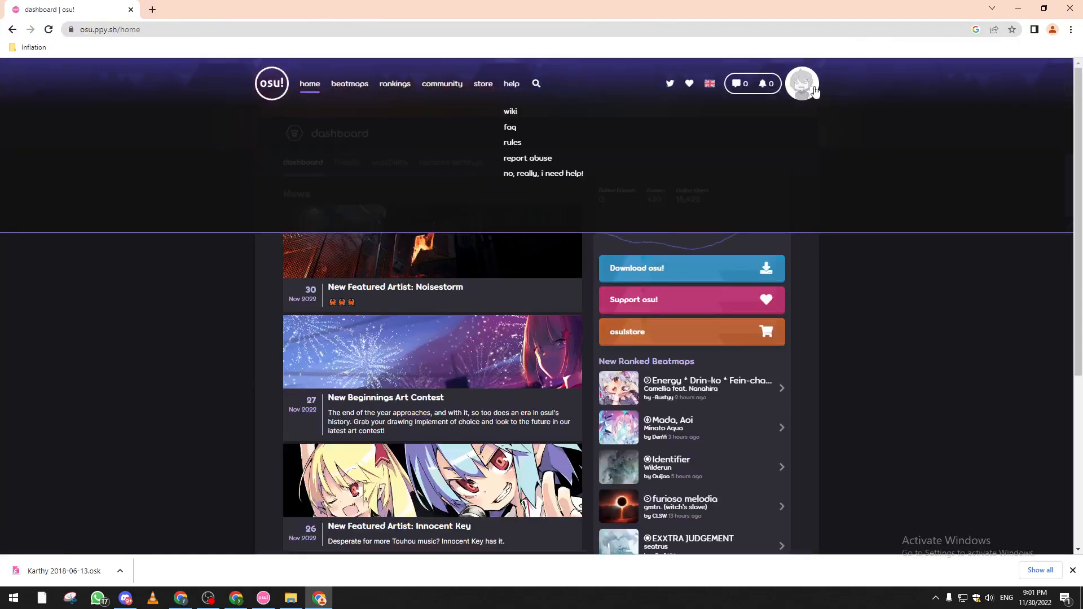
- Go to account settings from the website's account menu and choose to change the username
left_click(800, 83)
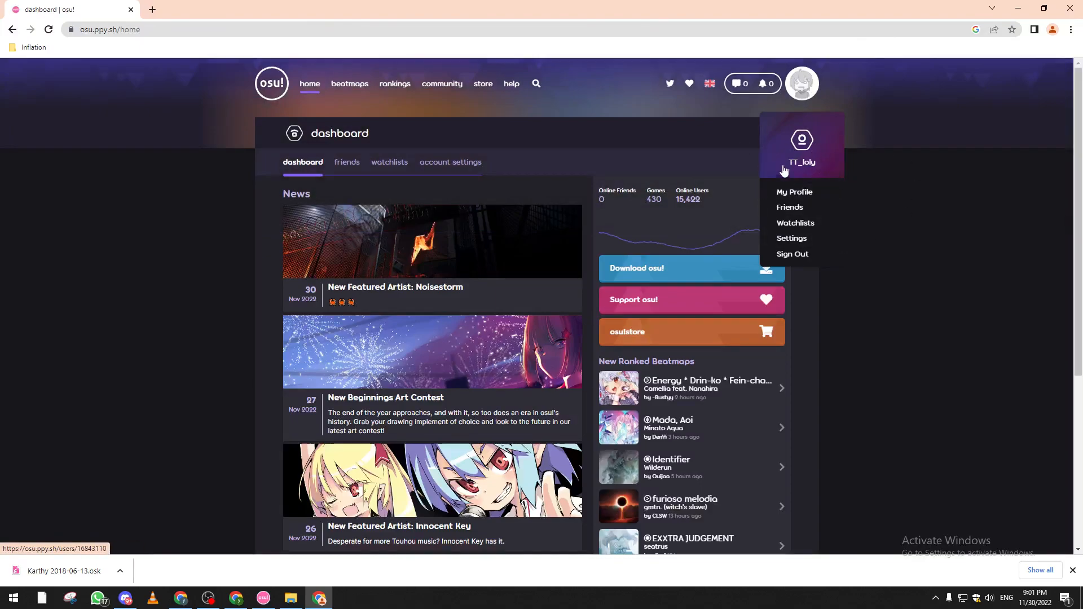
mouse_move(791, 238)
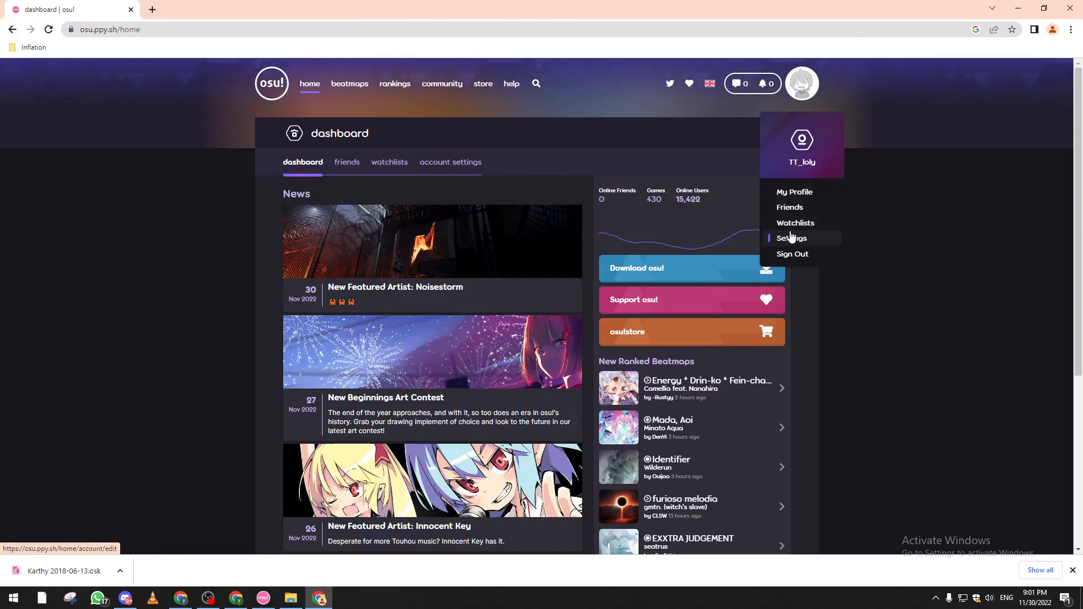
left_click(791, 238)
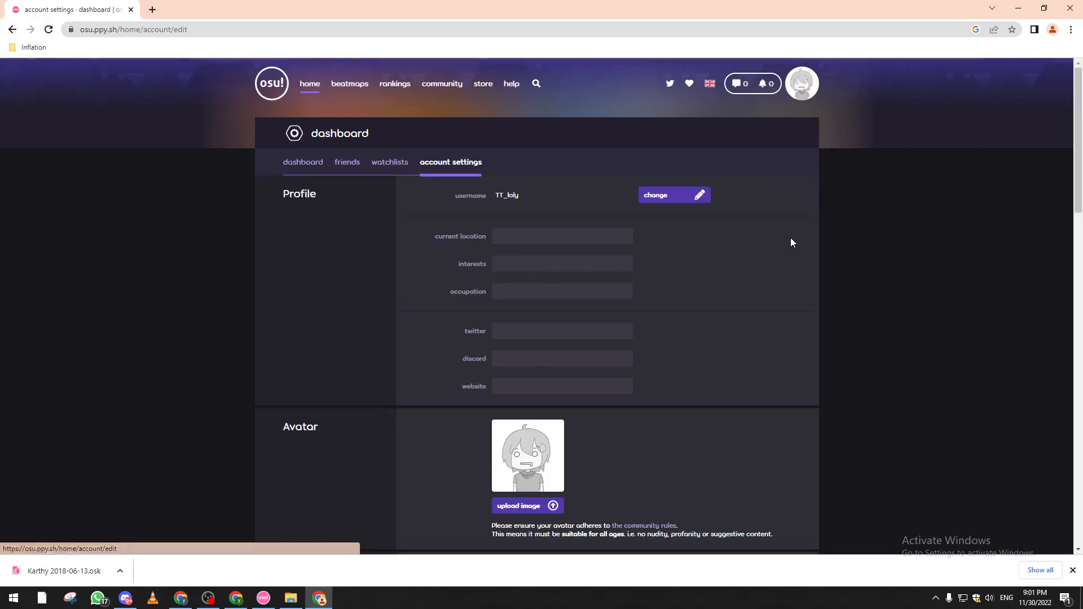
mouse_move(700, 192)
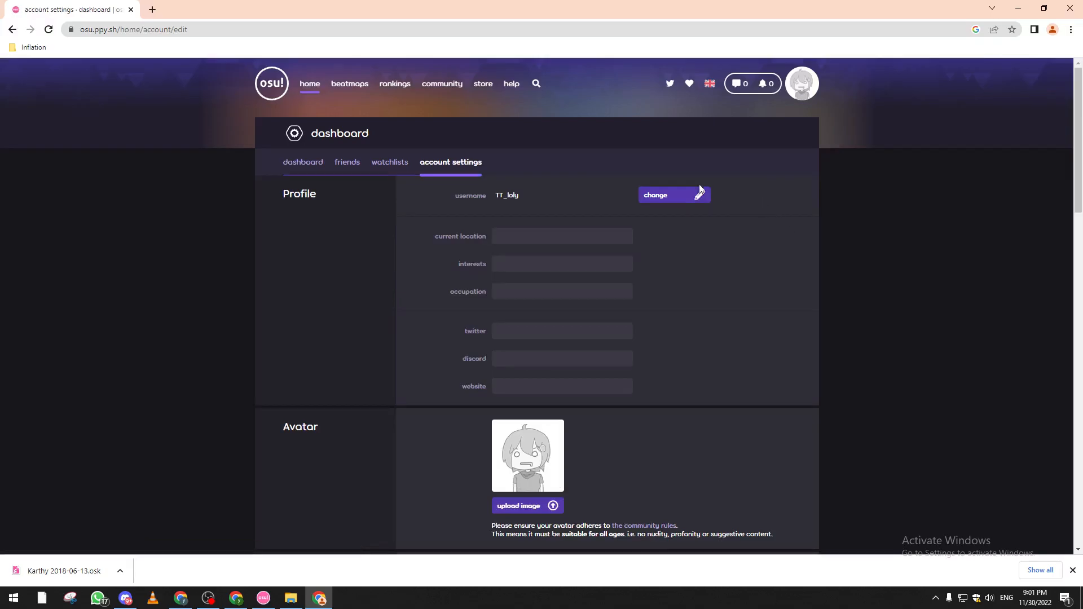
scroll("down", 3)
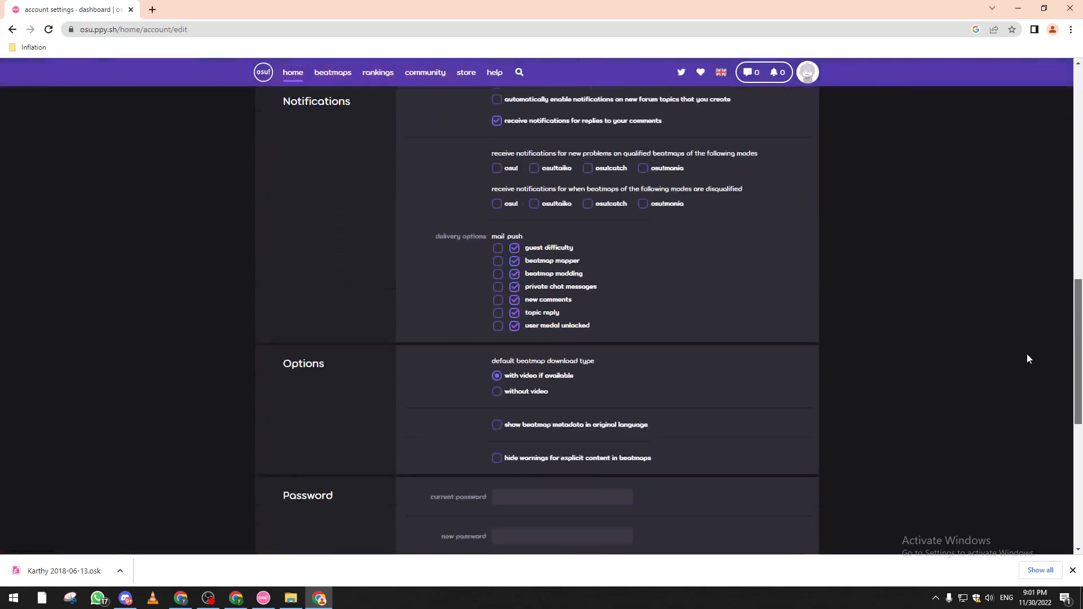
scroll("up", 3)
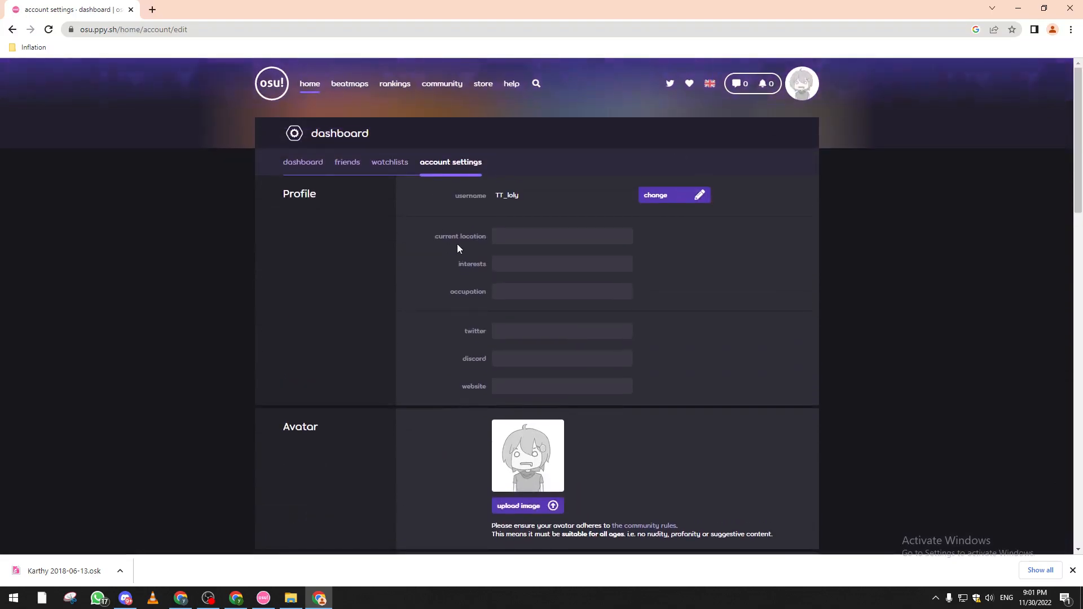
mouse_move(519, 197)
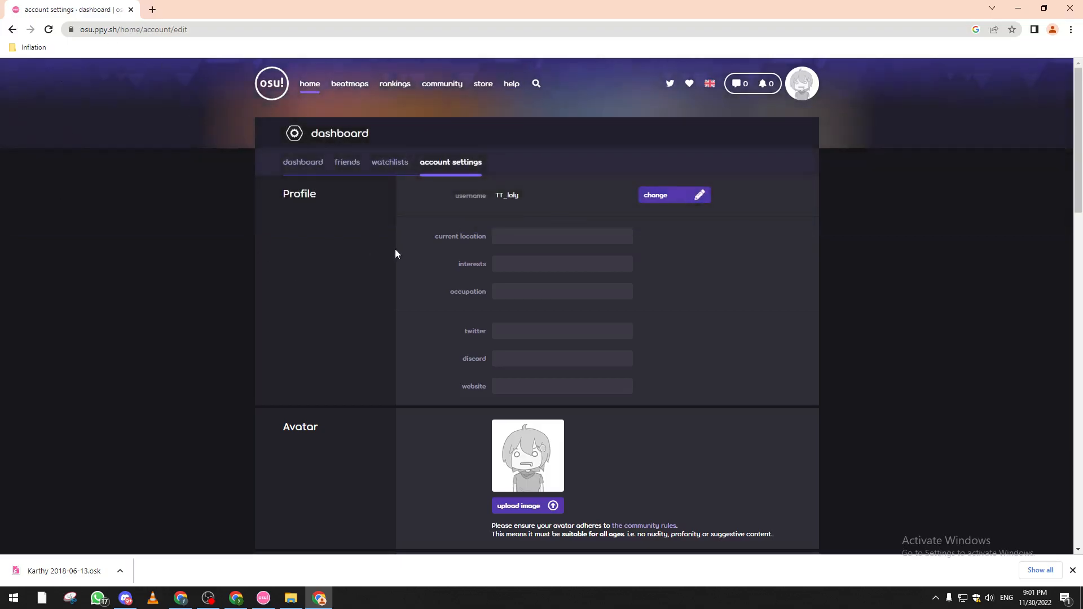
left_click(673, 195)
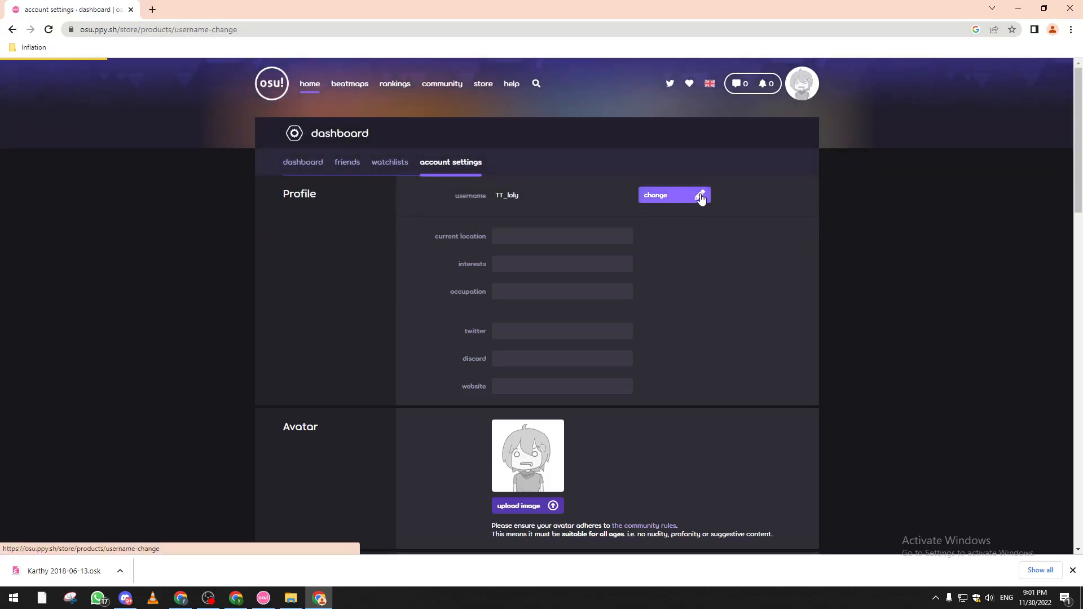
- Open the Player Name Change page and scroll through its name-change price table
left_click(654, 196)
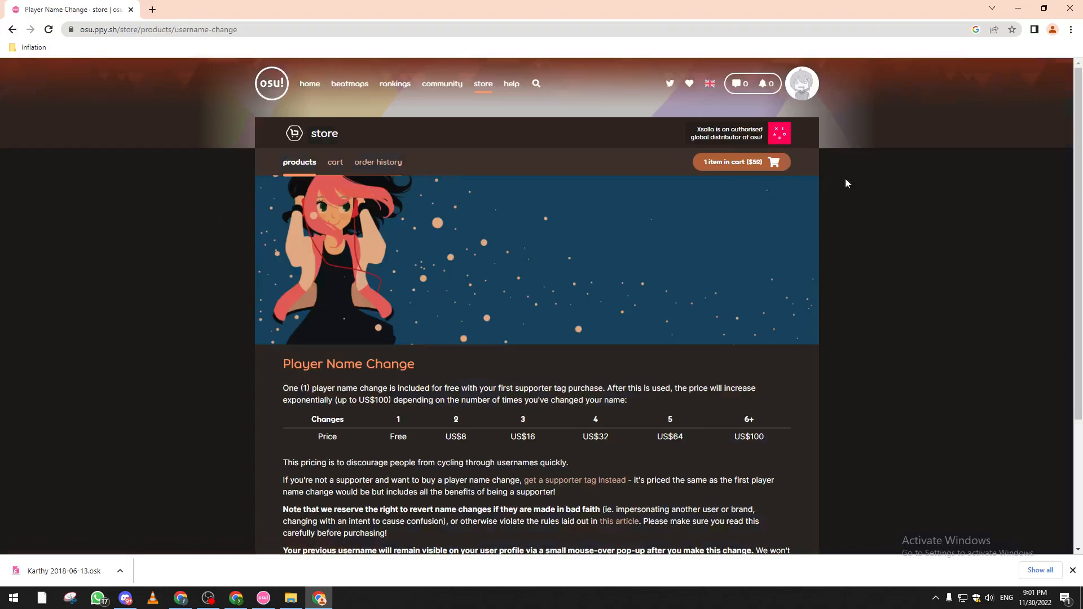
scroll("down", 3)
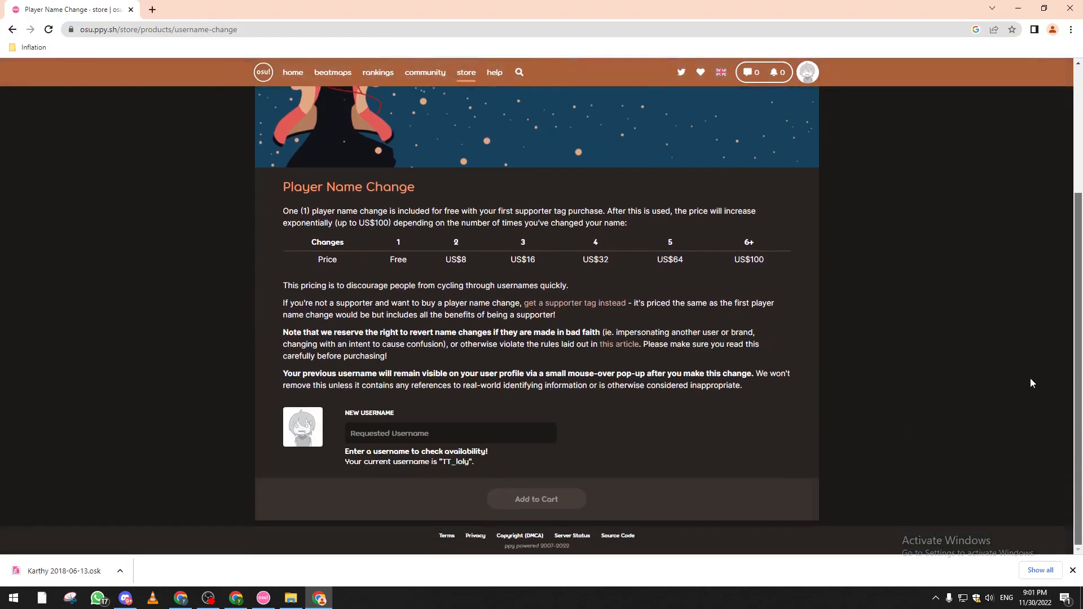
scroll("down", 3)
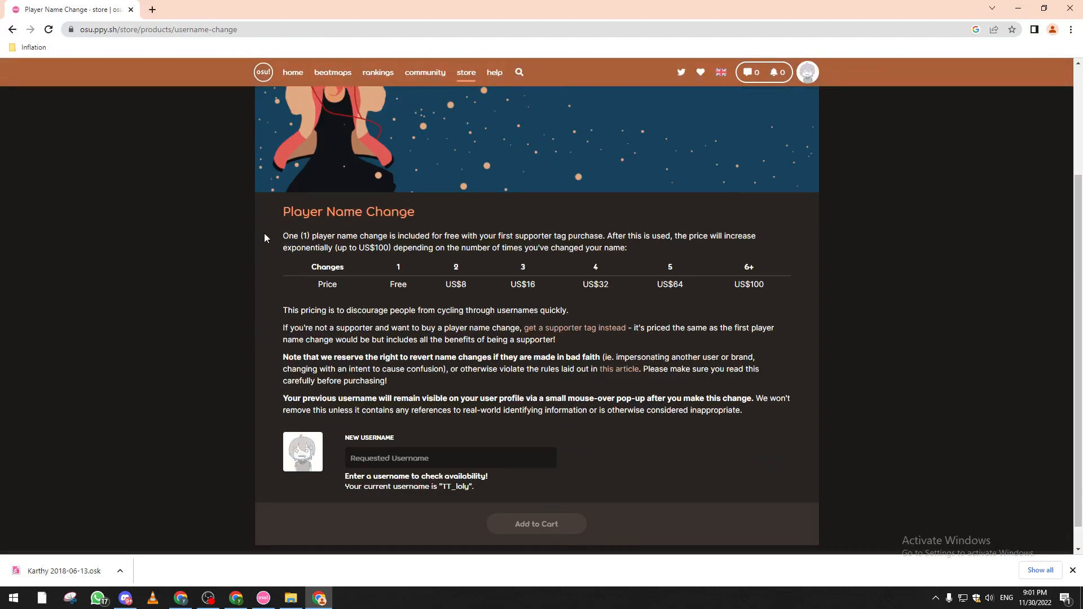
mouse_move(397, 241)
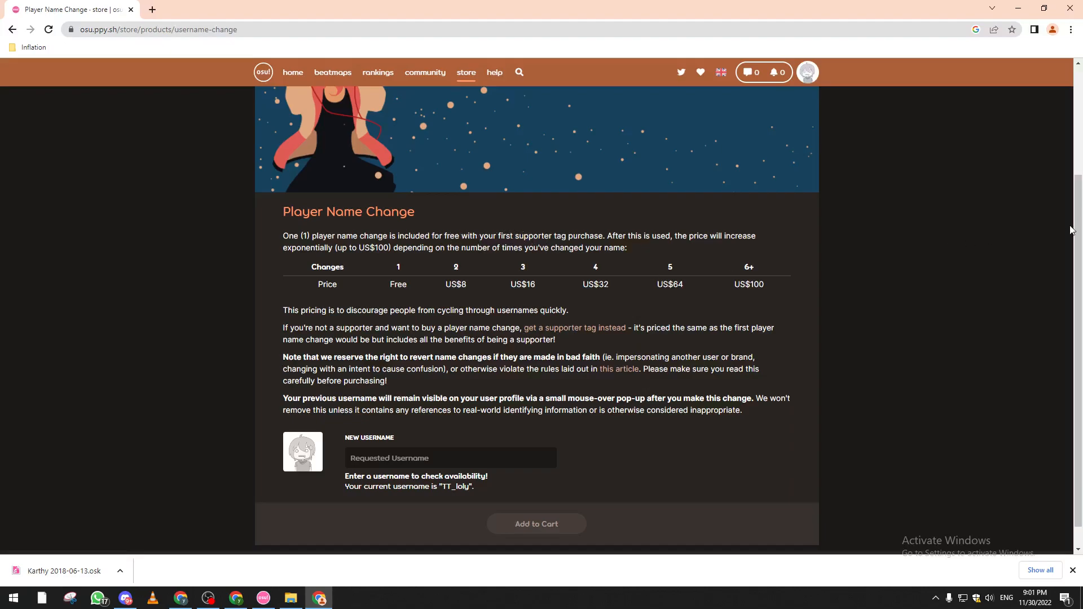
scroll("up", 3)
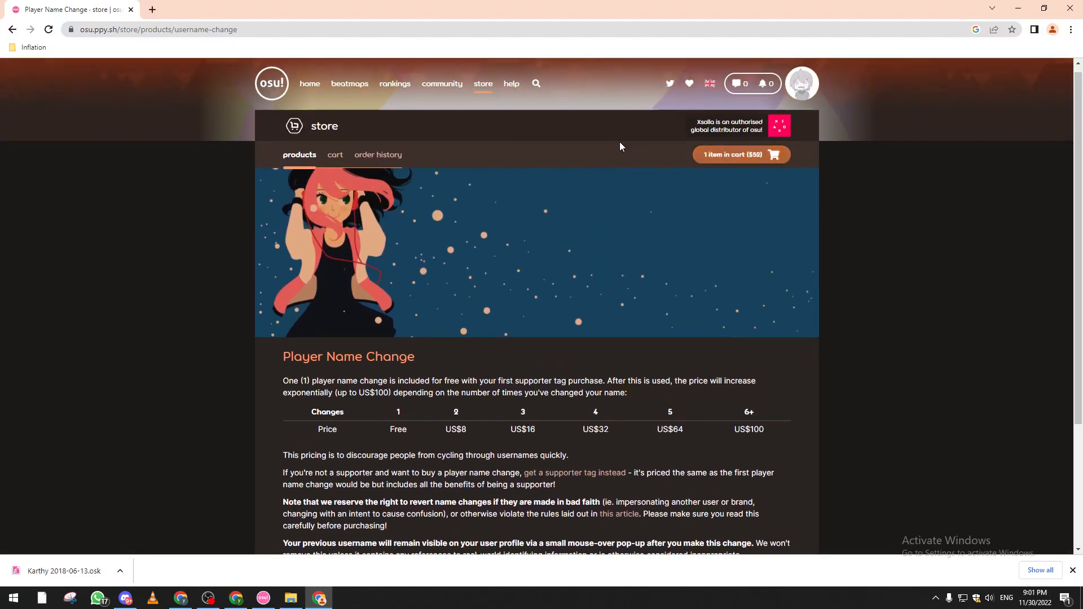
mouse_move(801, 109)
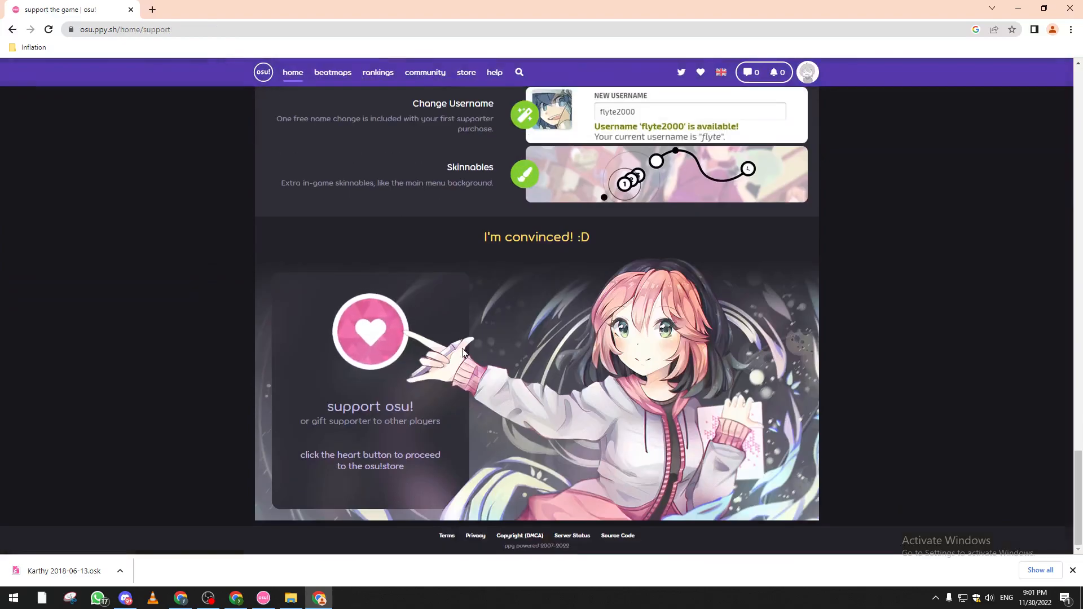
- View the osu!supporter tag store offering a one-month tag for USD 4
left_click(369, 332)
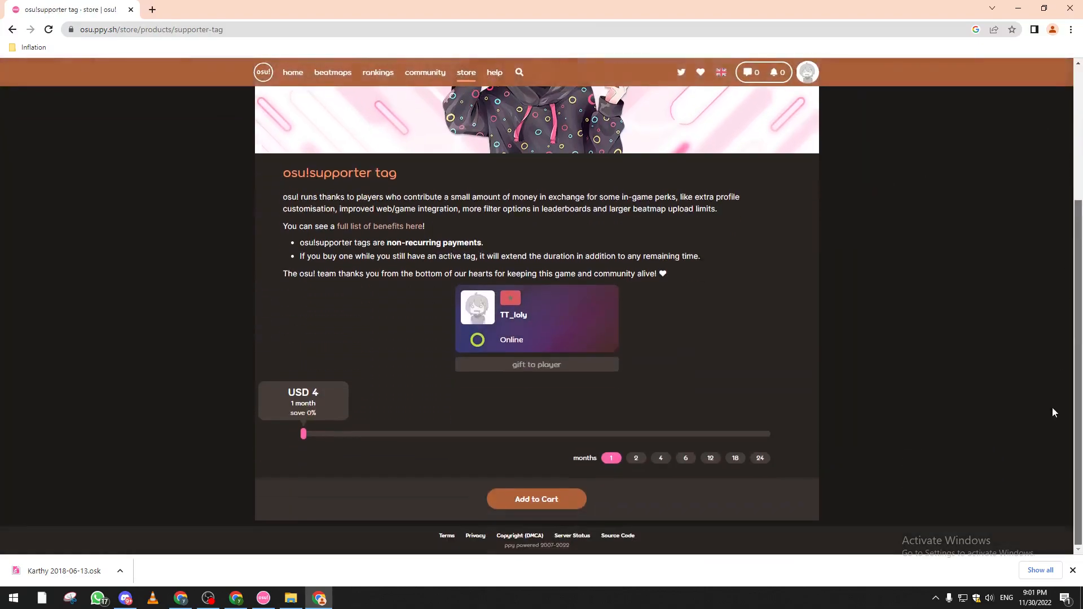
mouse_move(303, 434)
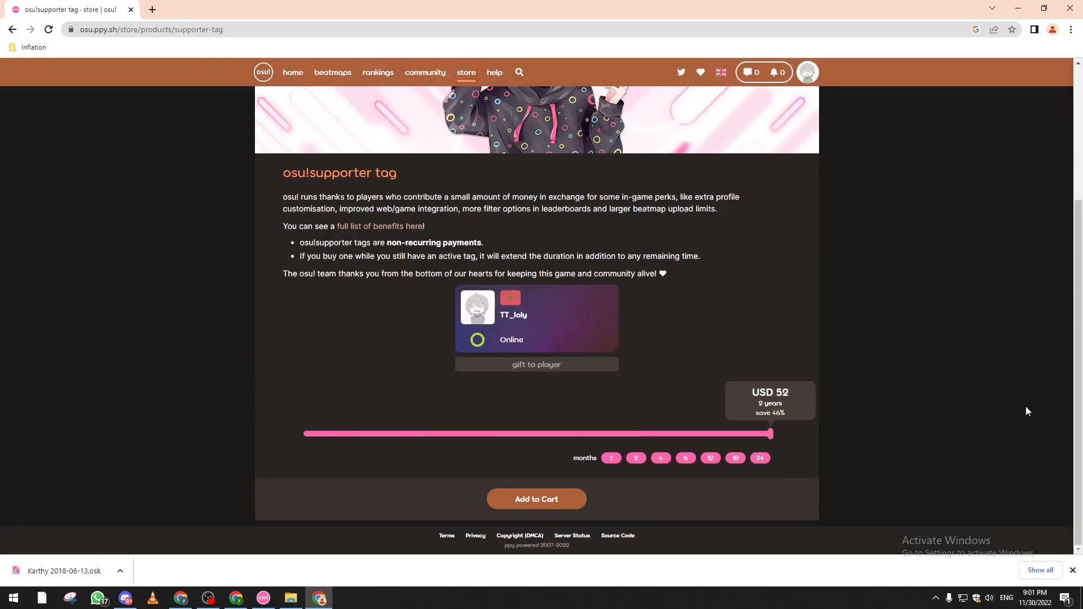
mouse_move(807, 72)
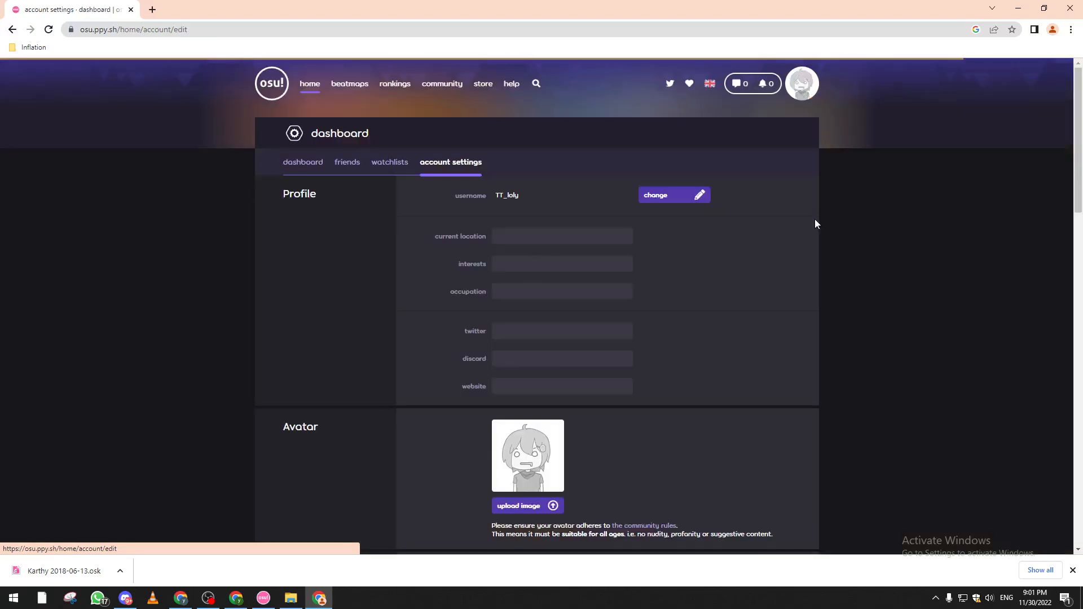
- Reopen Player Name Change and enter 'loly' as the requested username
left_click(654, 194)
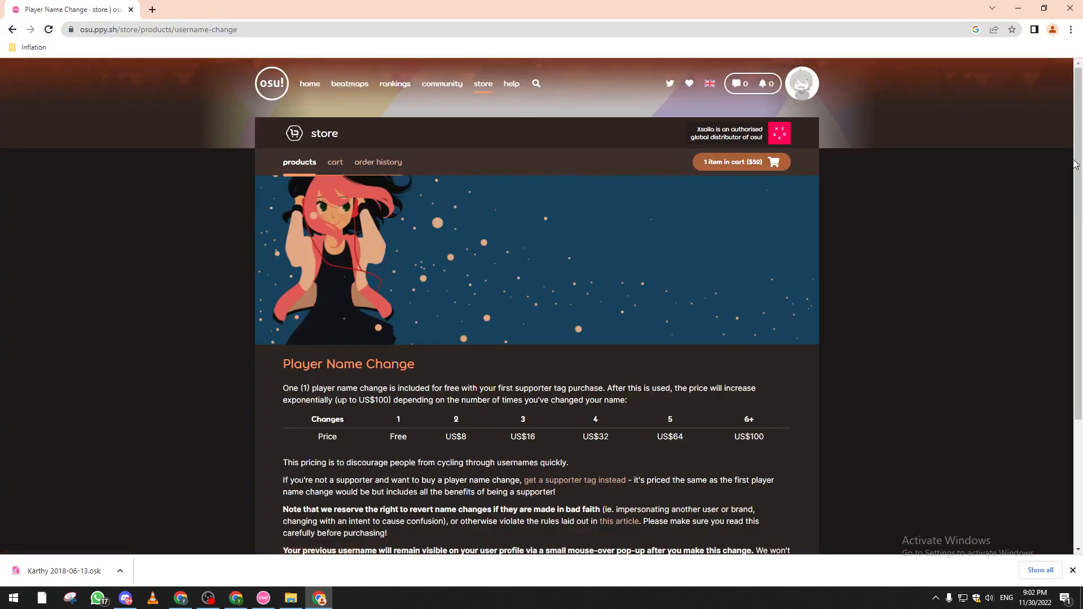
scroll("down", 3)
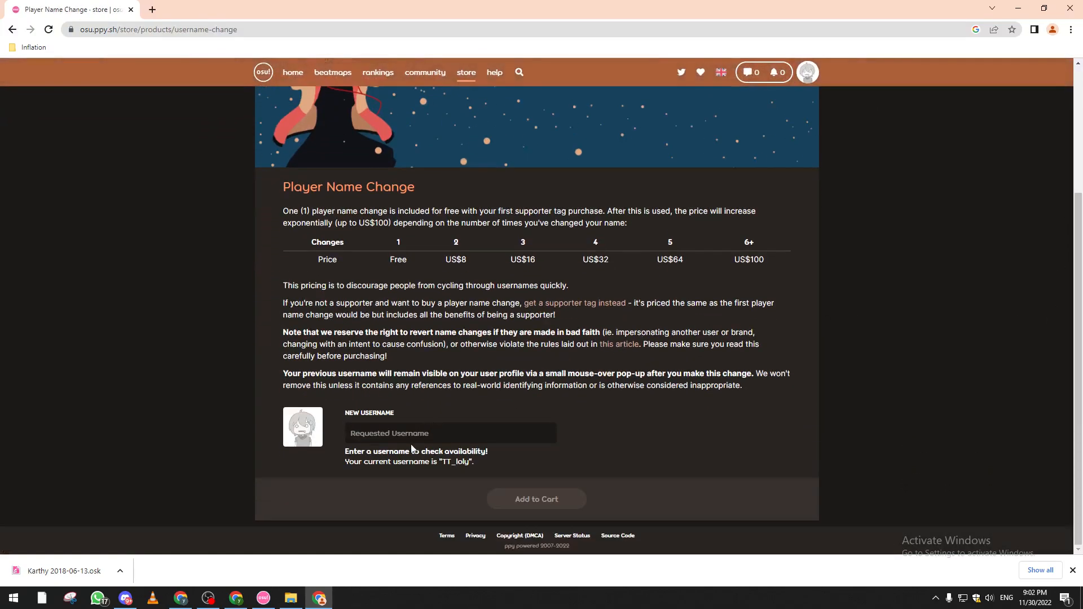
left_click(449, 433)
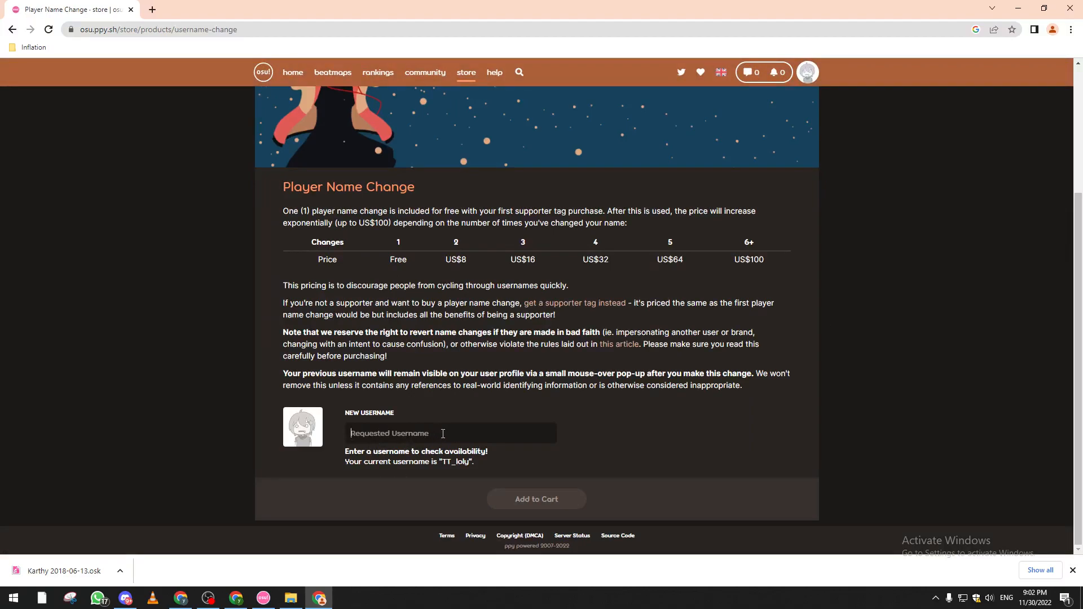
mouse_move(351, 261)
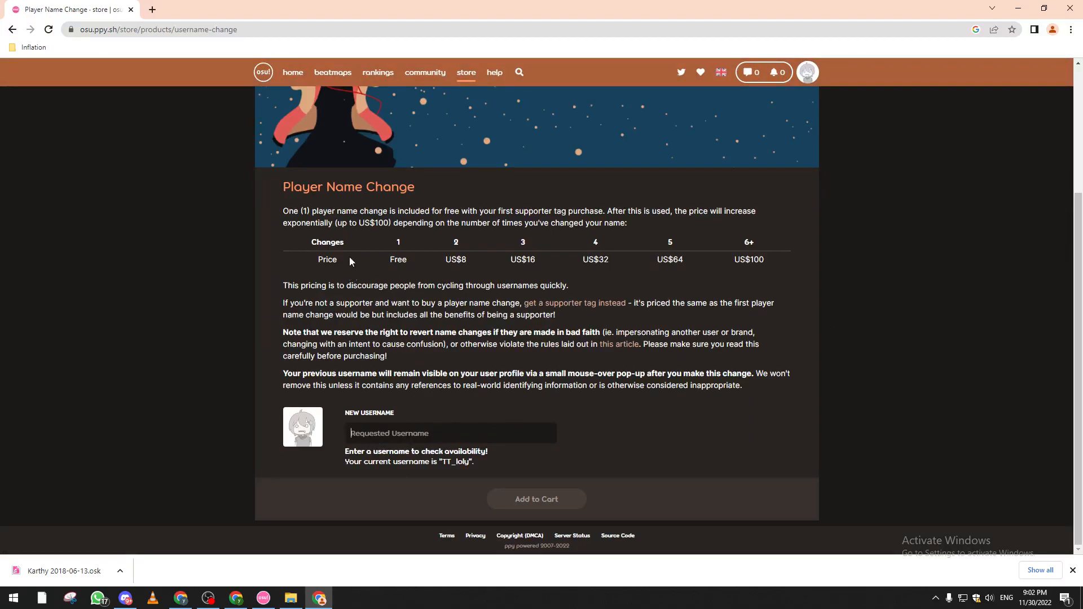
type("loly")
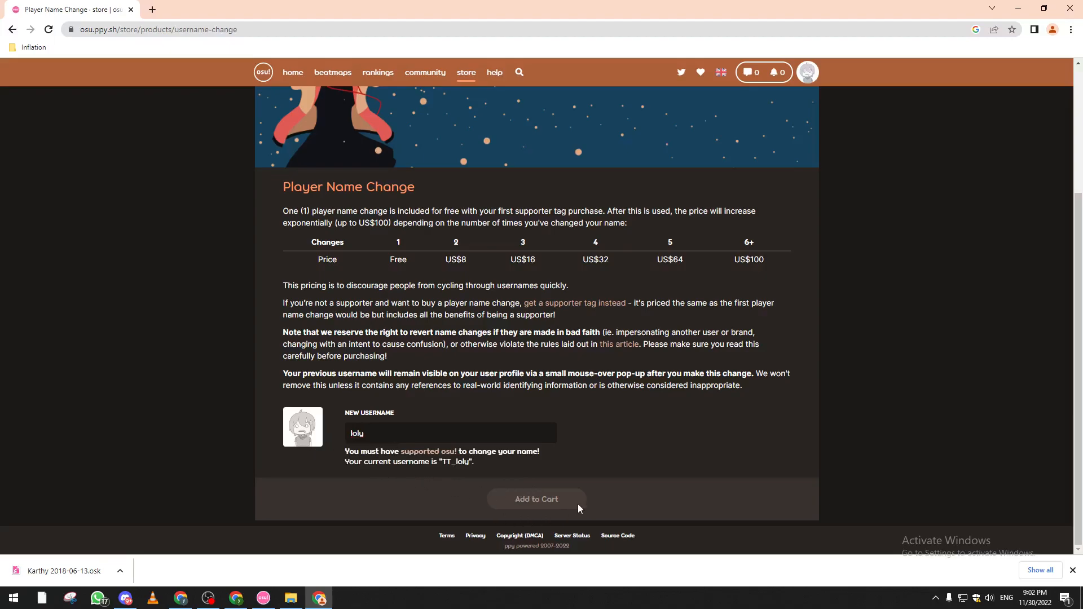
mouse_move(490, 511)
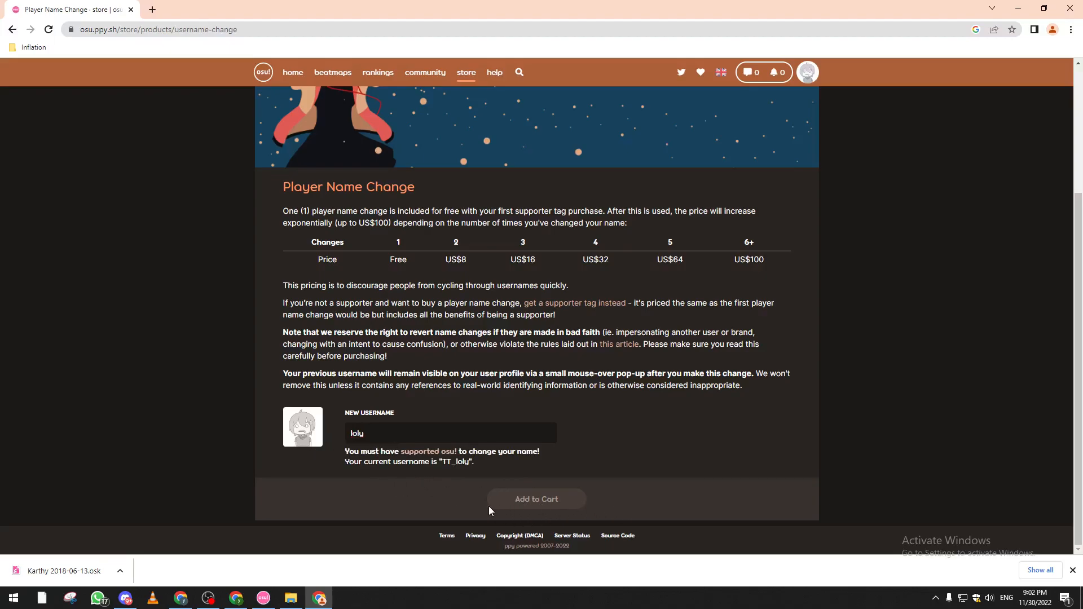
mouse_move(842, 388)
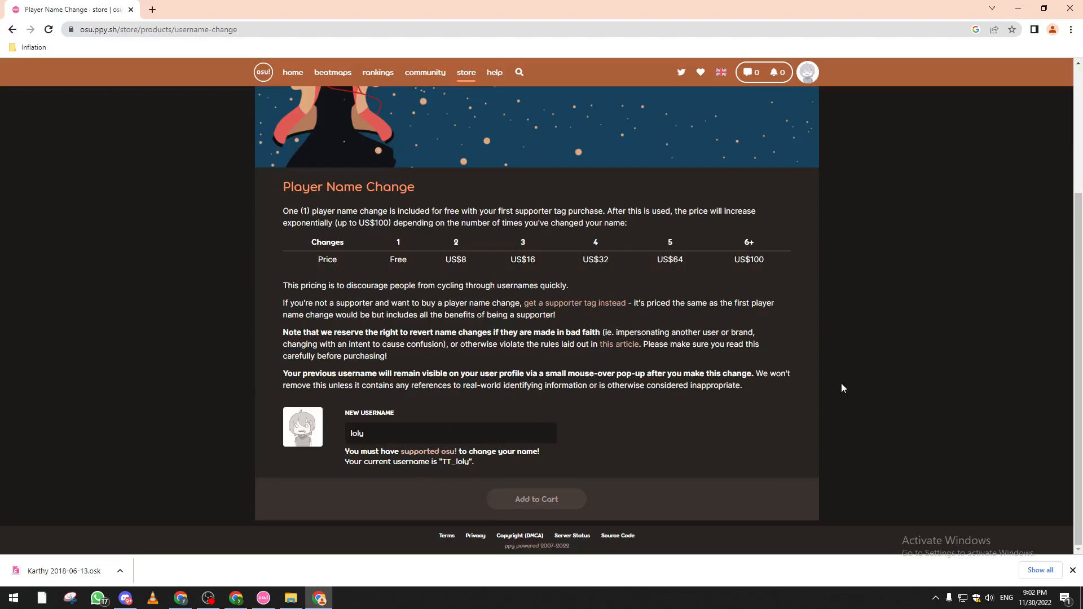
mouse_move(578, 117)
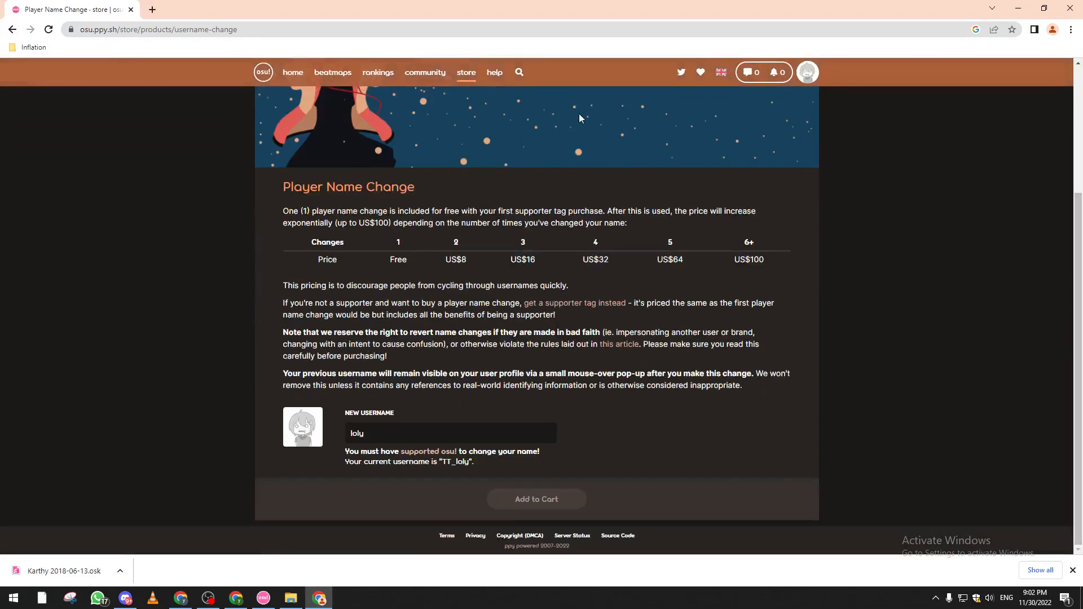
mouse_move(699, 72)
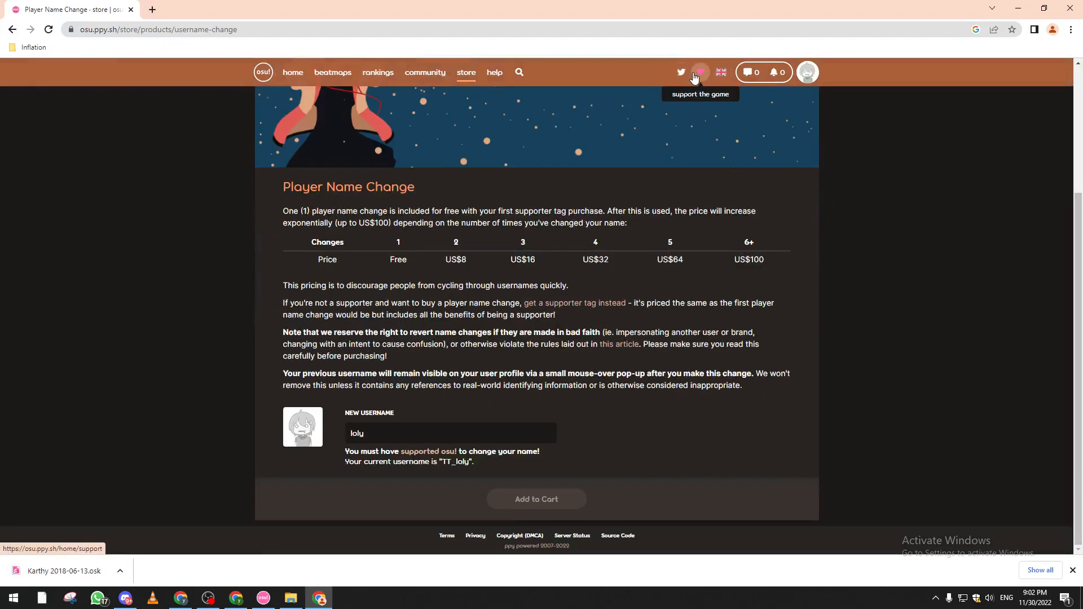
mouse_move(372, 428)
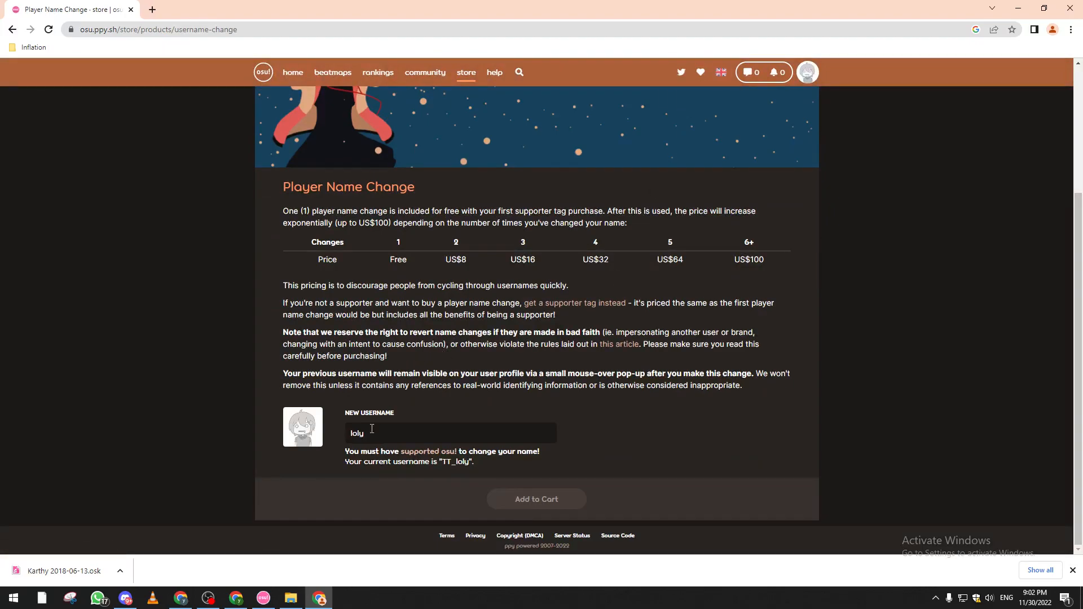